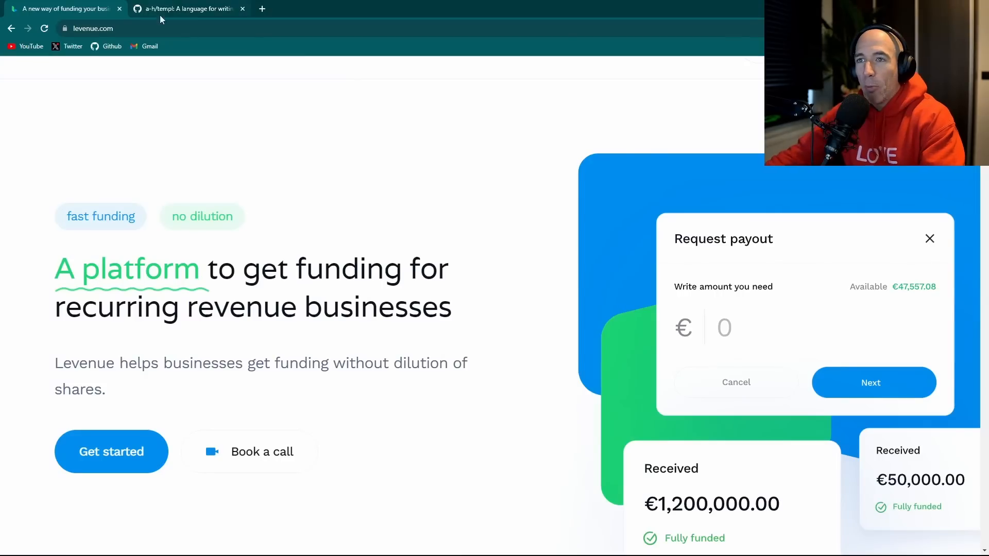
- Edit the templ README demo to add an emails []string parameter and a for-range loop rendering each email in a div
left_click(191, 8)
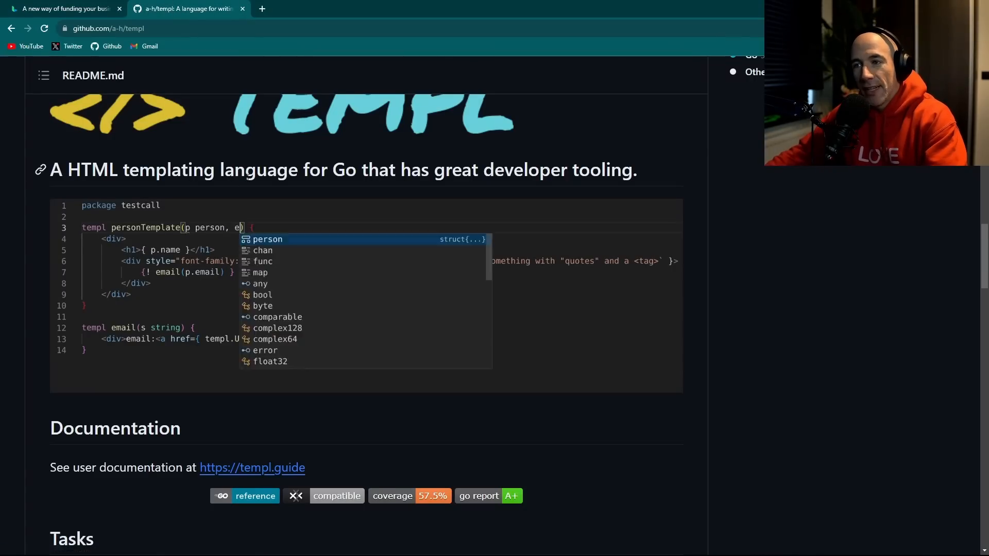
type("mails []string")
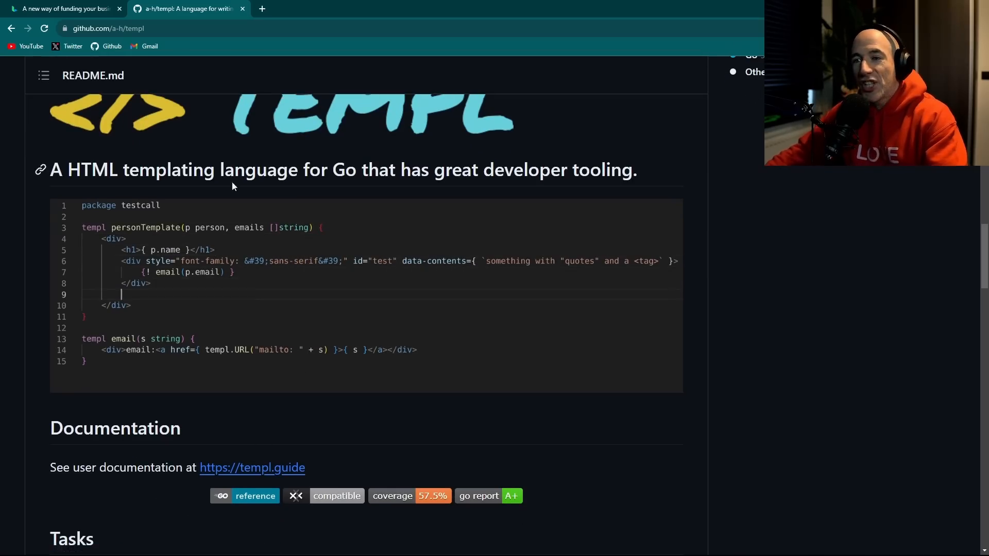
type("for _, email := range emails")
type("<div>")
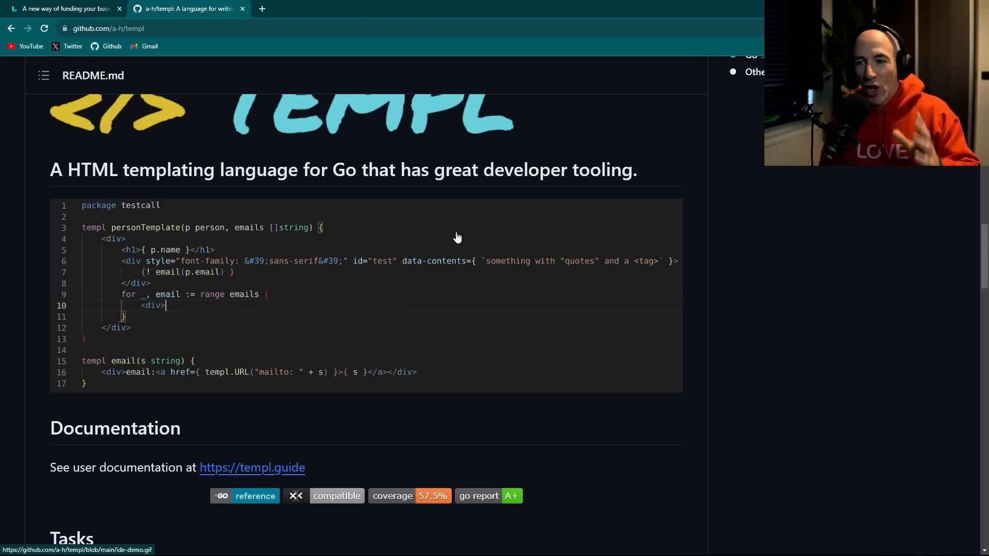
type("{ email }")
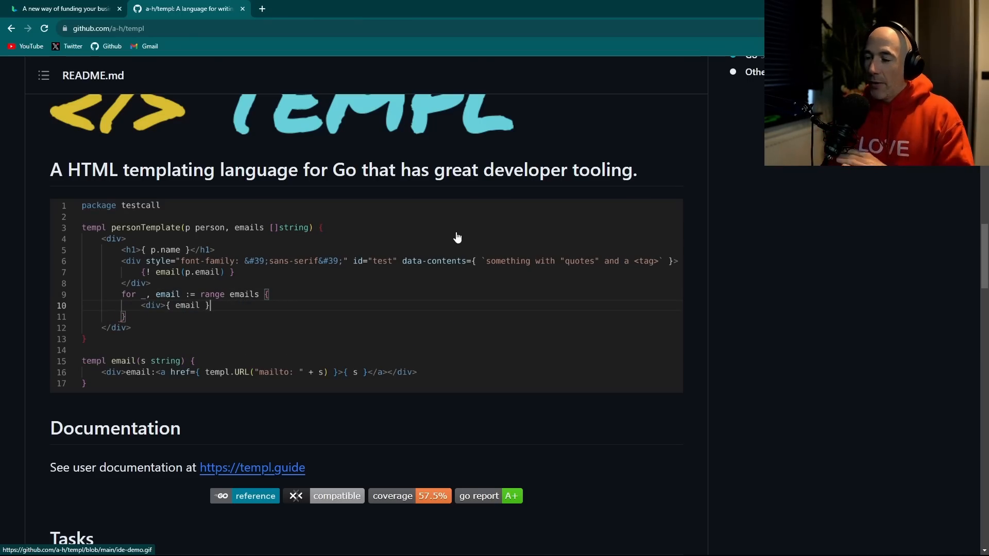
type("</di")
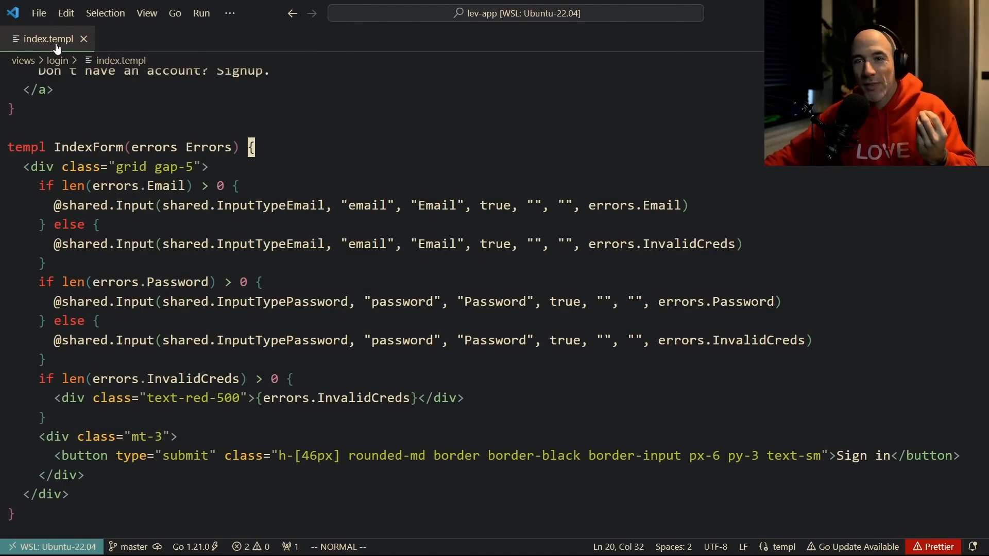
scroll("up", 3)
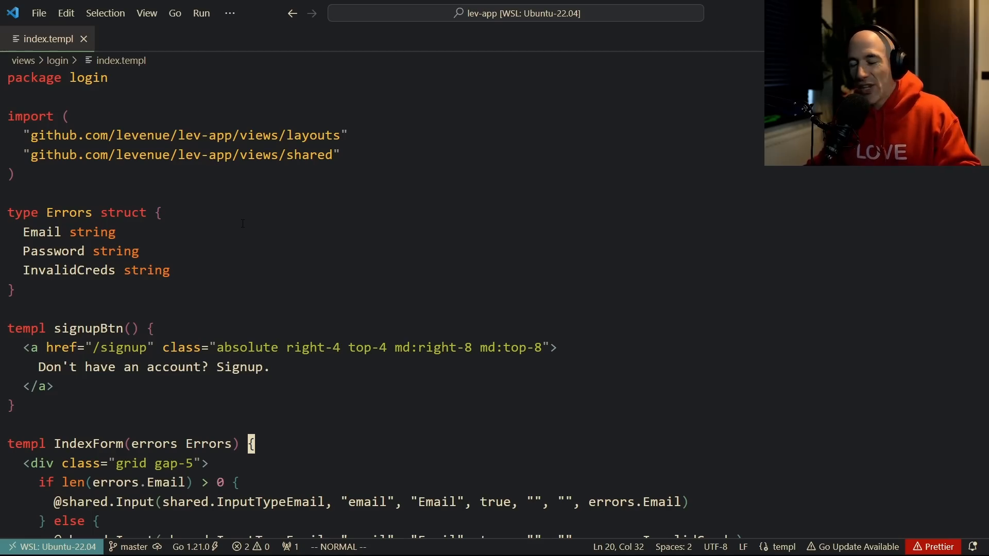
scroll("down", 3)
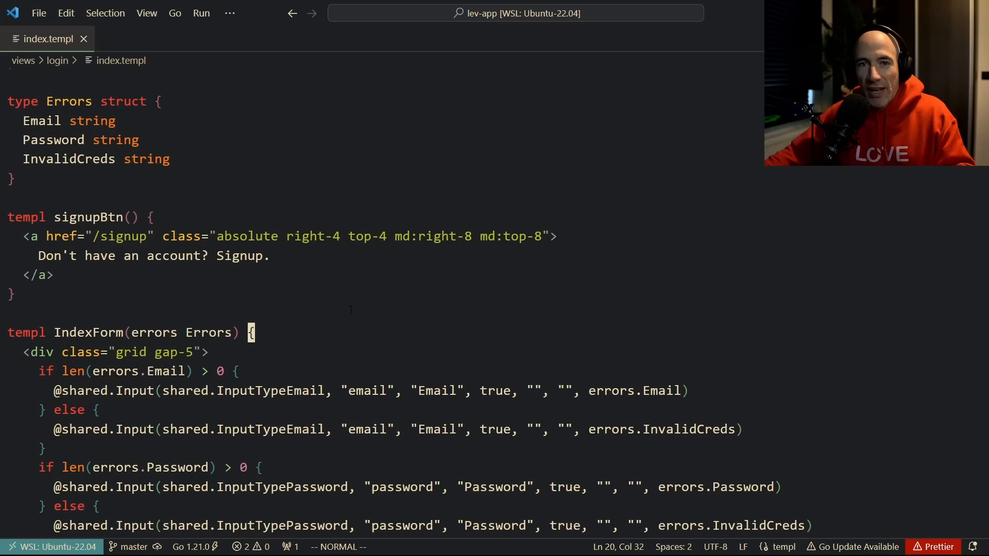
scroll("down", 3)
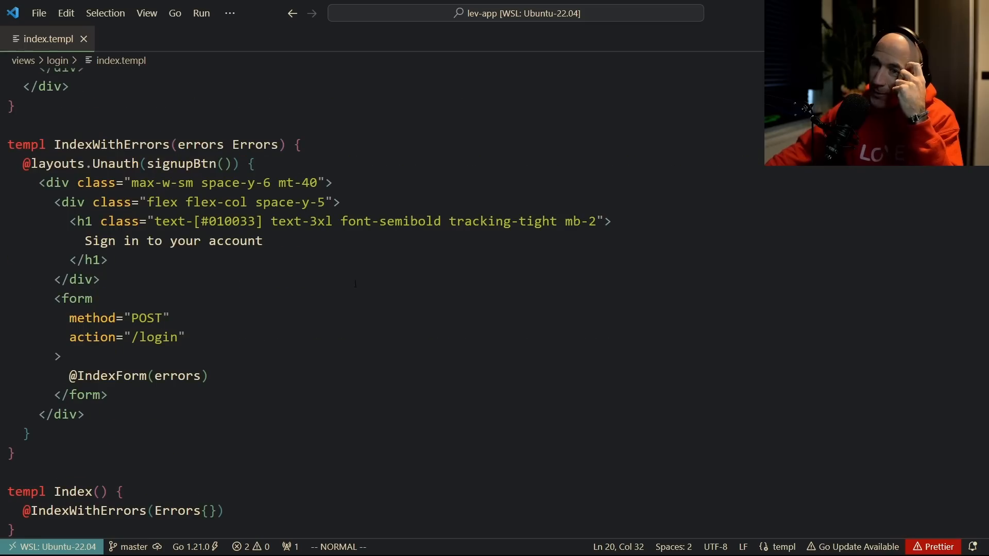
mouse_move(118, 144)
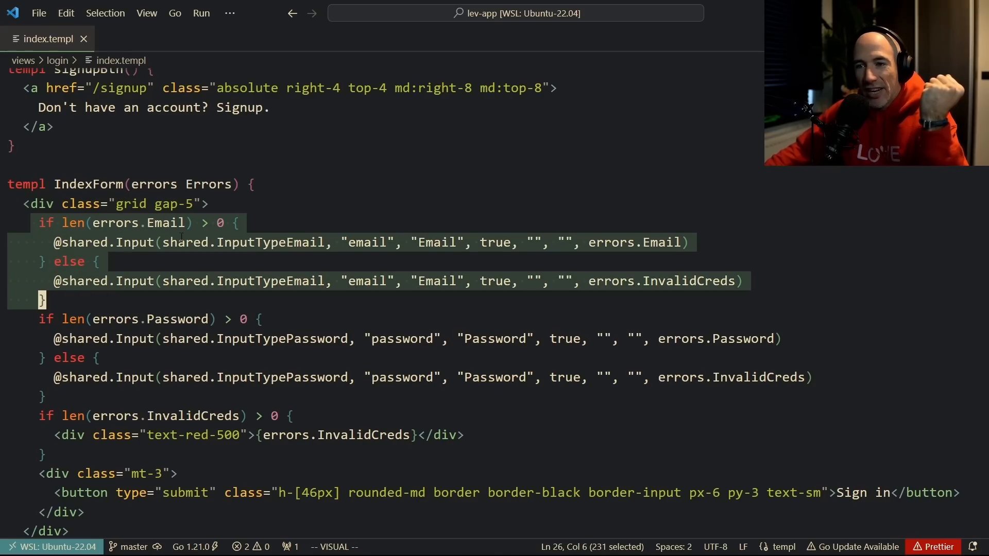
key("Escape")
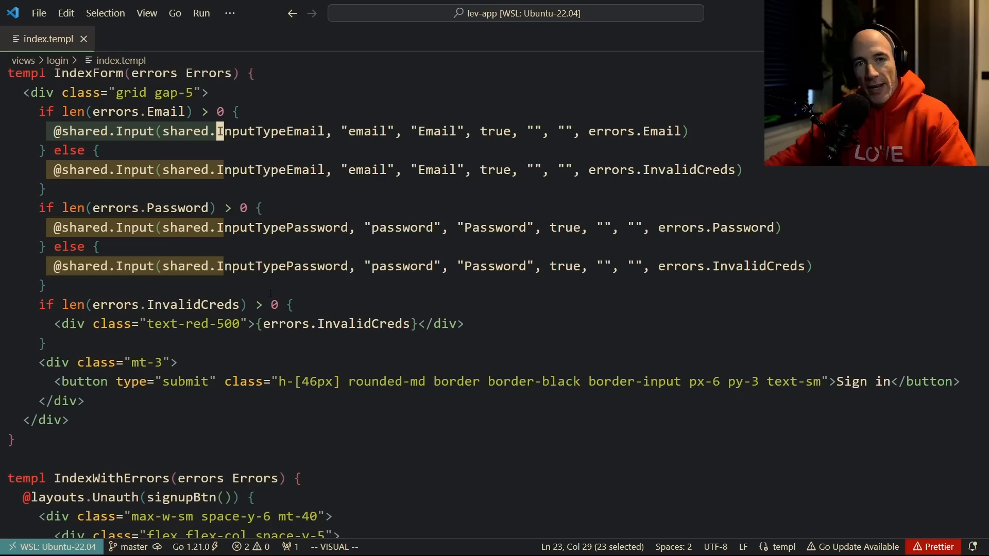
mouse_move(281, 266)
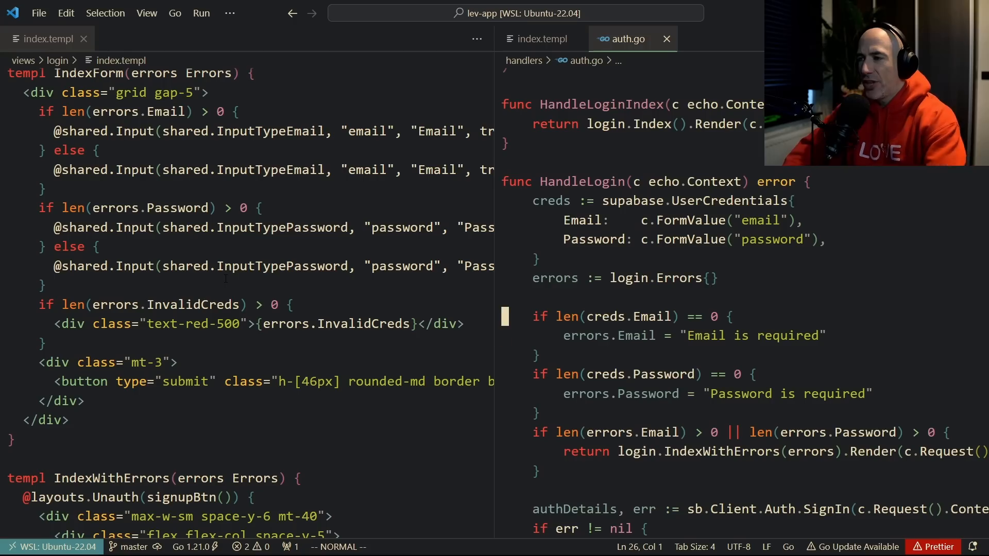
- Scroll auth.go to the HandleLogin handler that renders IndexWithErrors on failure
scroll("down", 3)
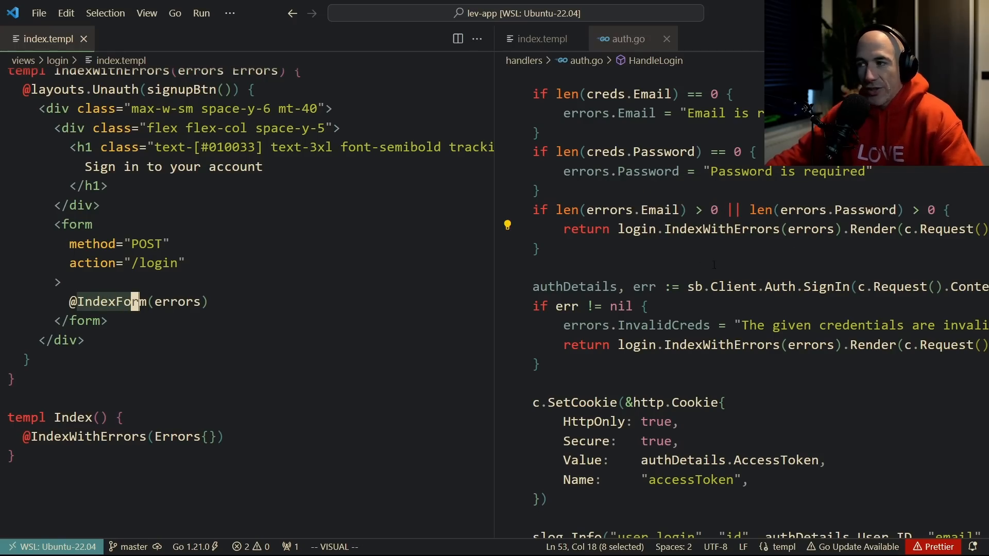
mouse_move(323, 316)
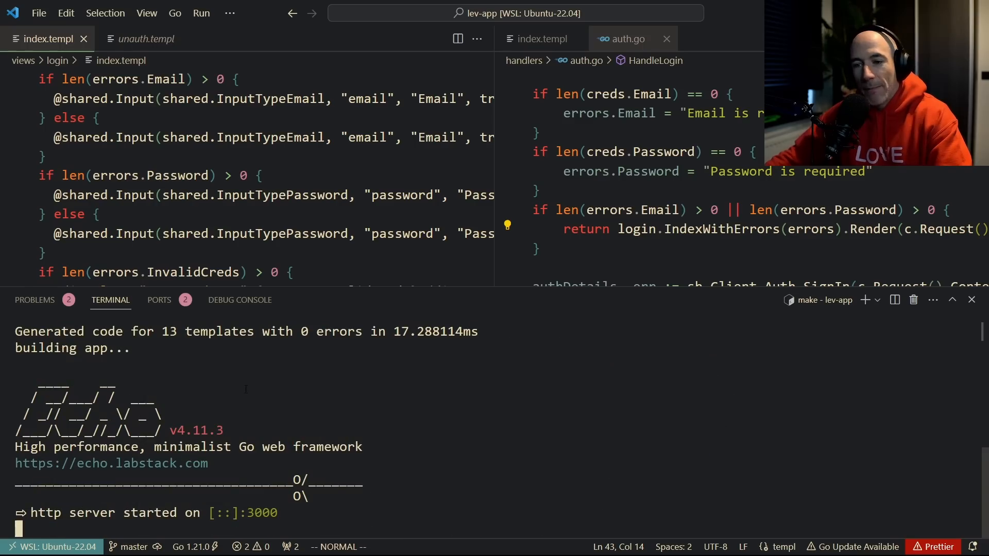
mouse_move(344, 377)
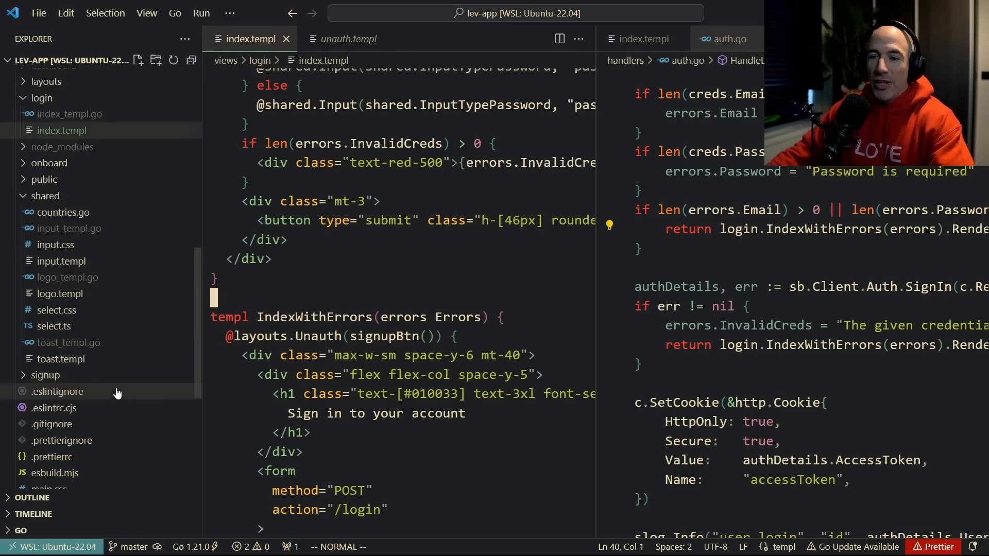
- Review views/shared/select.ts, scrolling through the Select custom element built on Choices.js
scroll("down", 3)
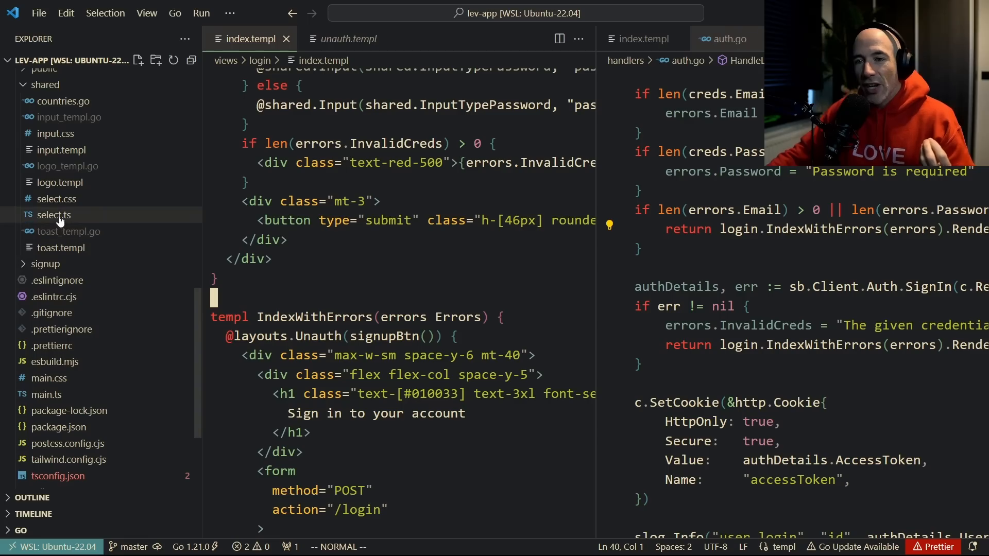
left_click(53, 214)
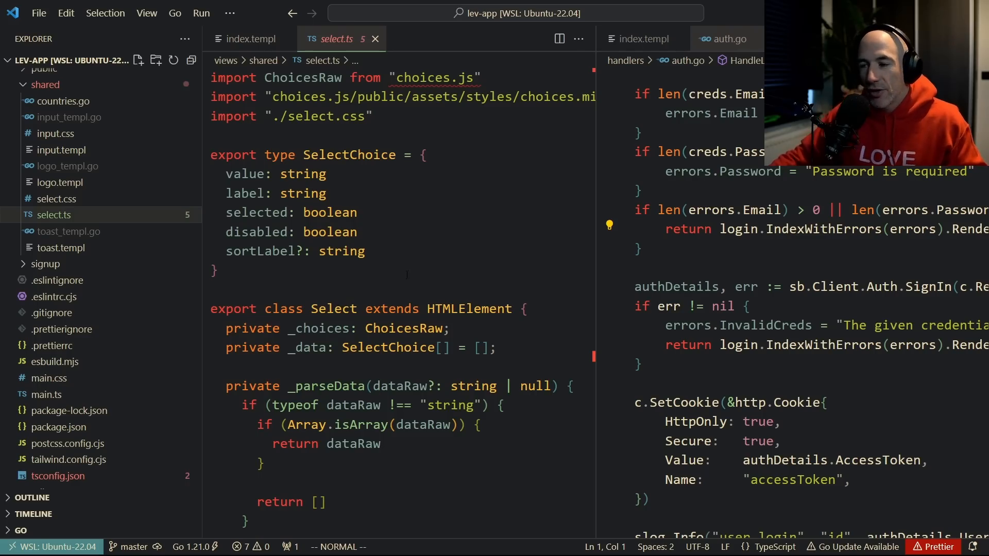
scroll("down", 3)
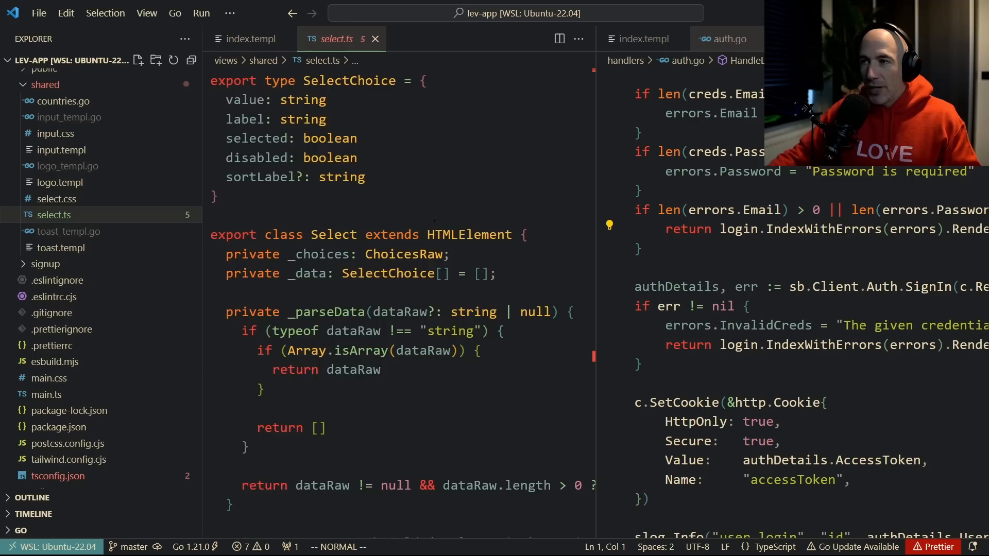
scroll("down", 3)
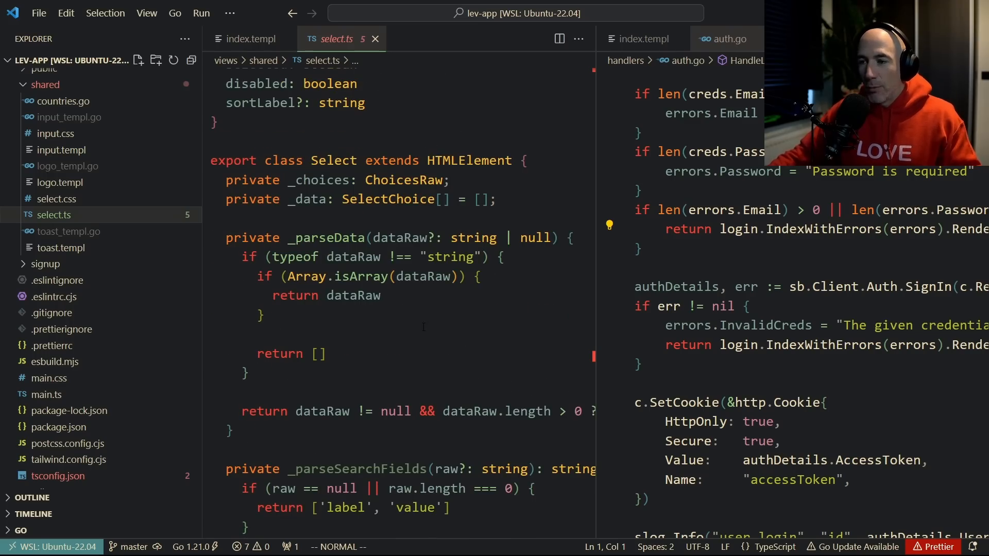
scroll("down", 3)
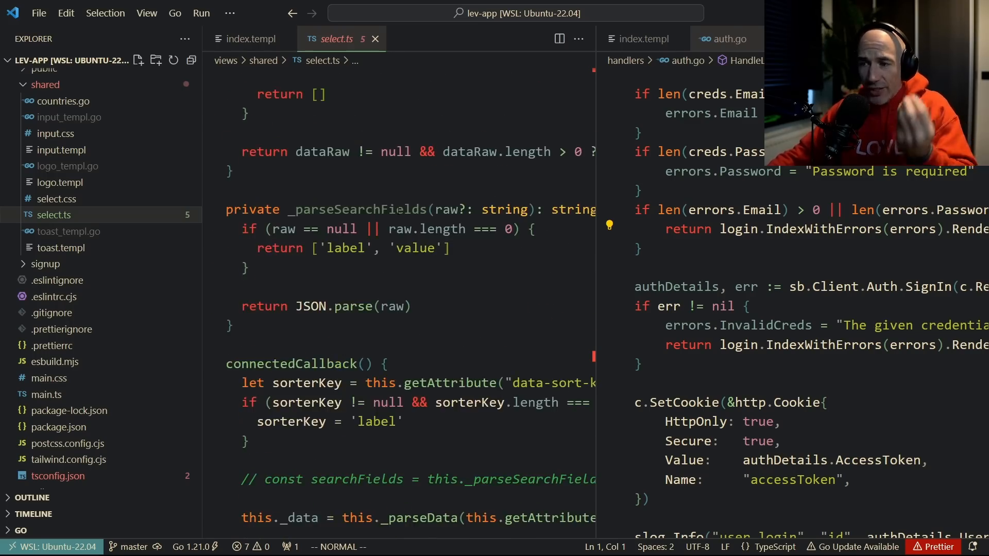
scroll("down", 3)
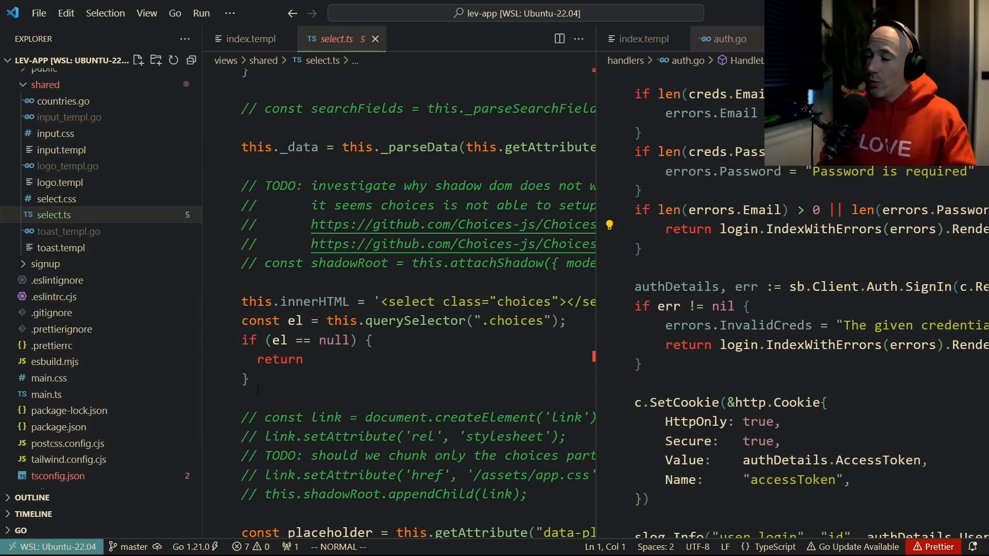
mouse_move(328, 70)
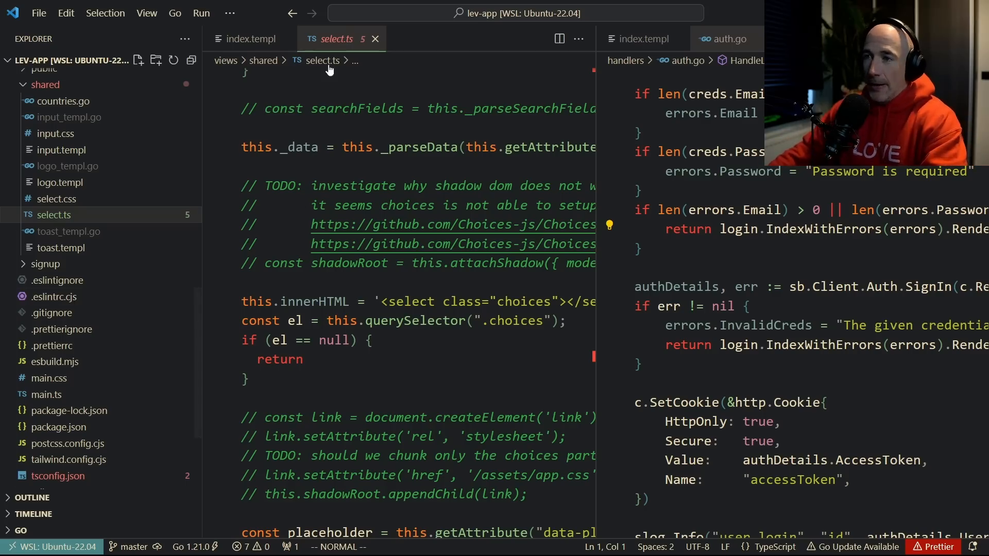
left_click(245, 39)
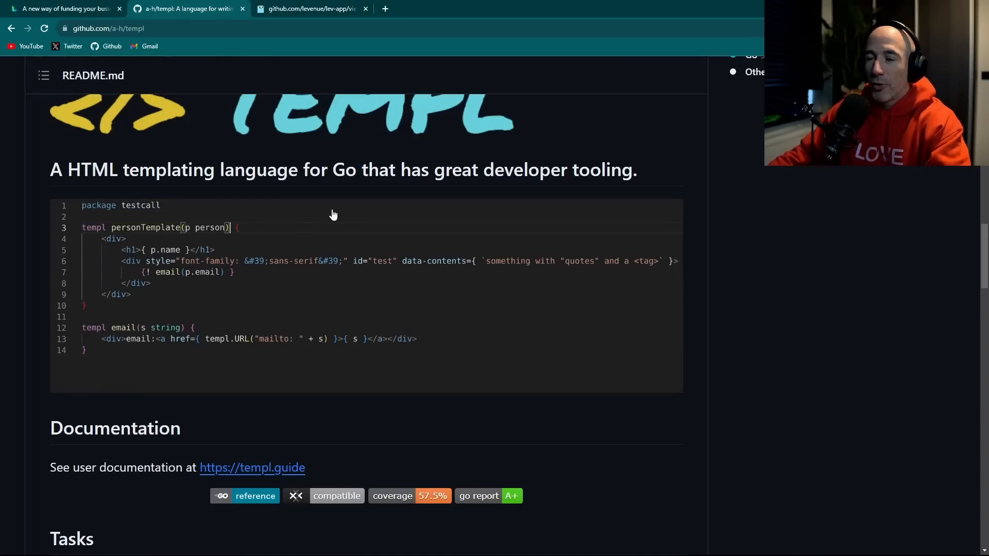
- Type an emails []string parameter and a for-range loop with a div showing each email into the demo
type(", emails []string")
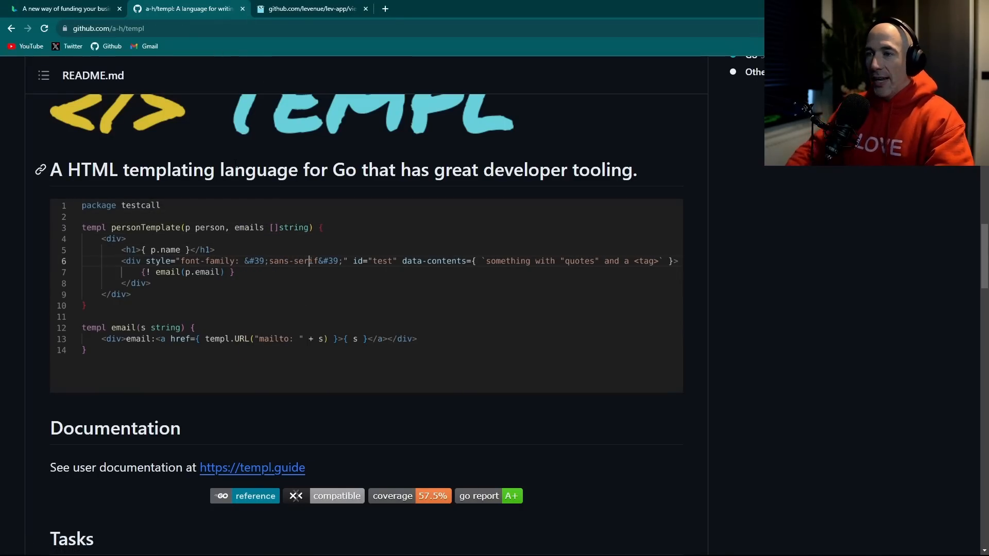
type("for _, email := range emails {")
type("<d")
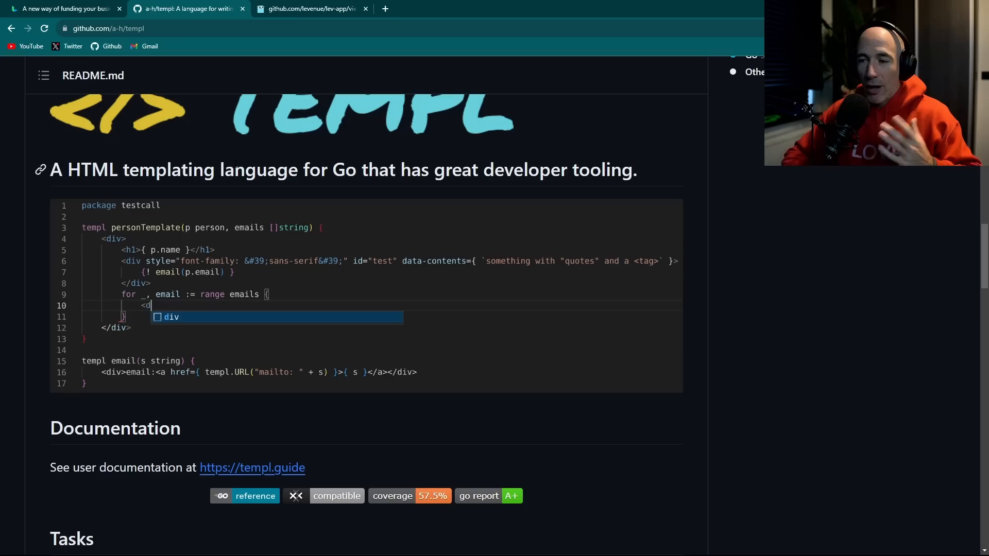
type("iv>{ email")
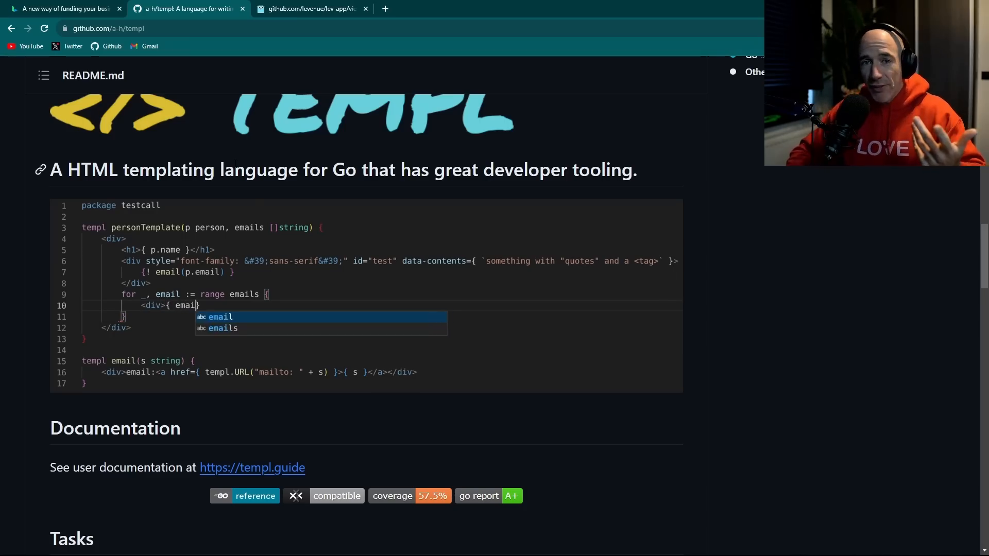